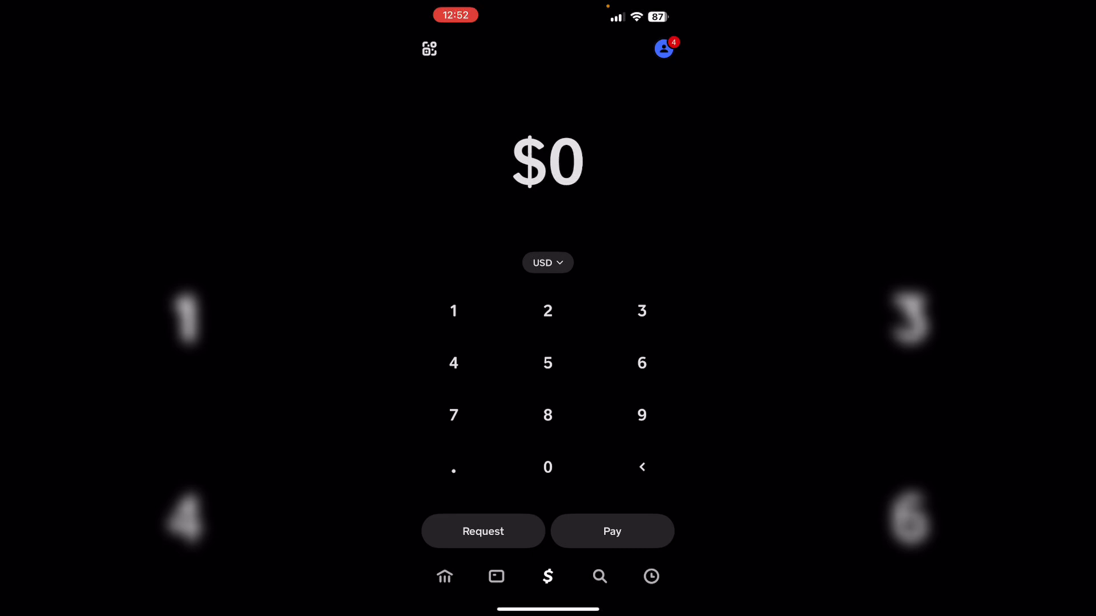
Step: Go to the Money overview showing the $0.00 cash balance and Explore options
click(445, 576)
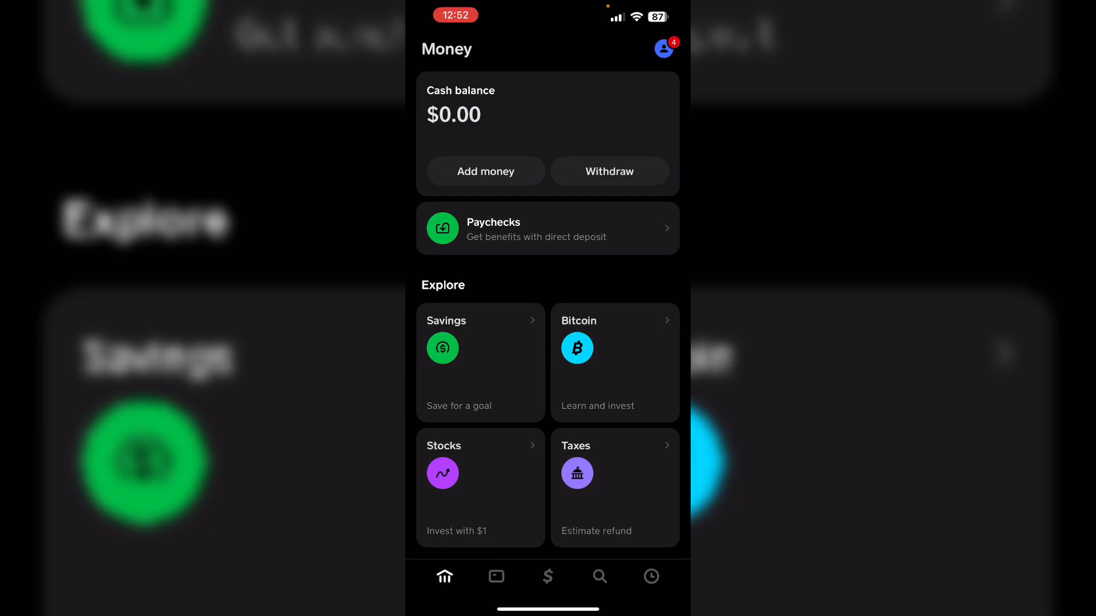
Step: Reopen Cash App from the home screen and bring up the profile's Account & settings list
scroll(down, 3)
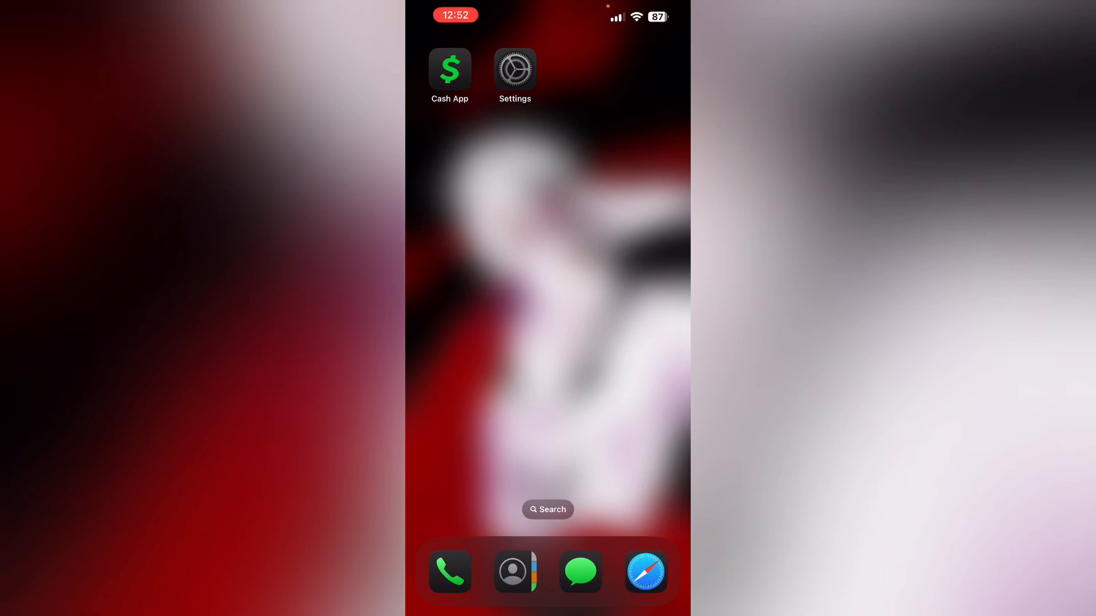
click(449, 68)
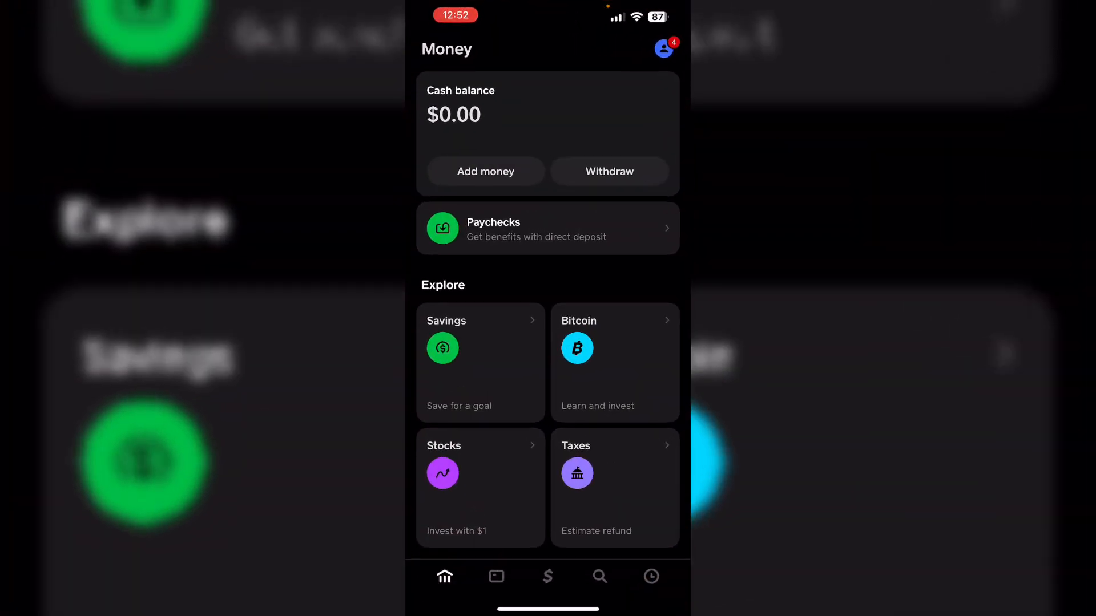
click(663, 48)
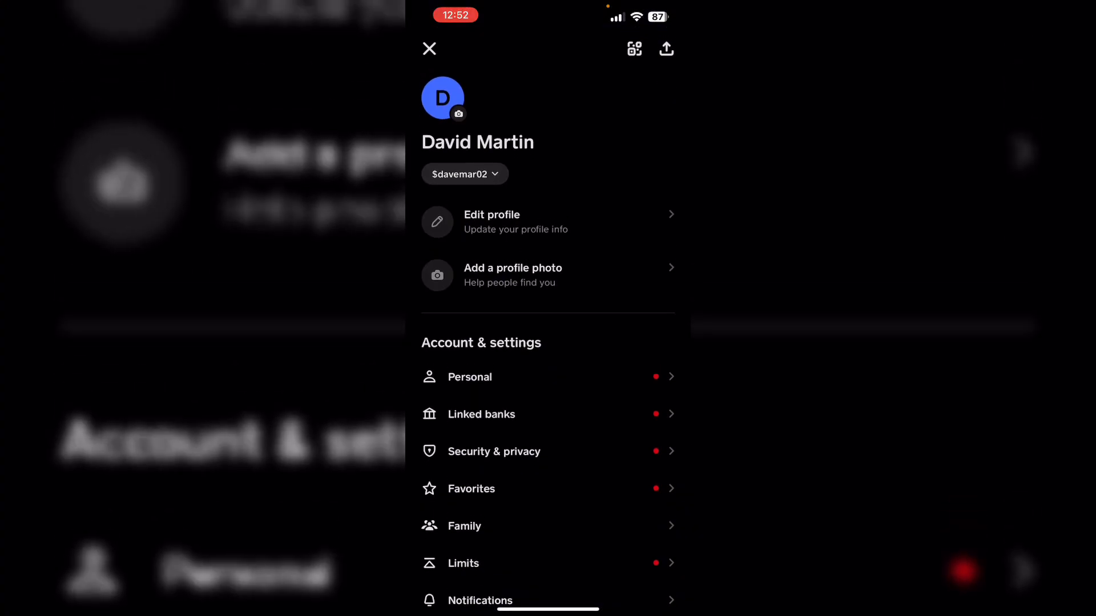